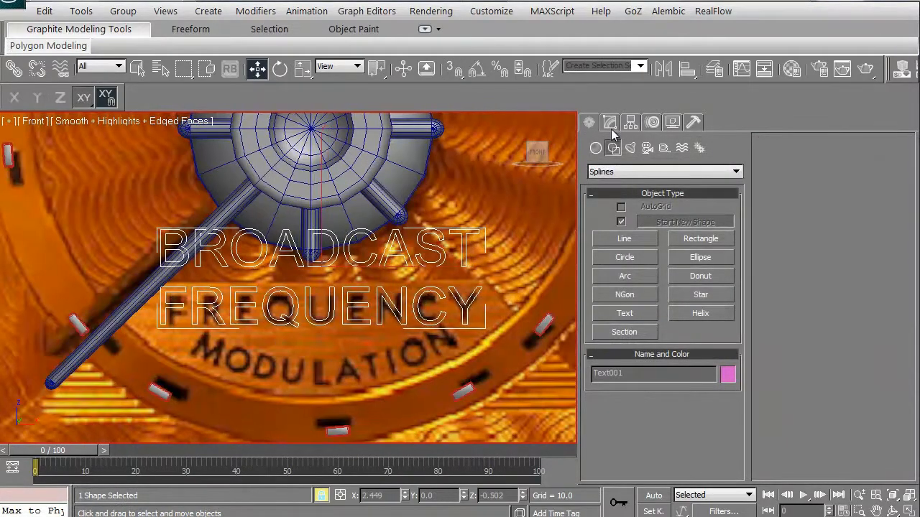
Show the Modify panel parameters for the BROADCAST FREQUENCY text shape.
click(609, 121)
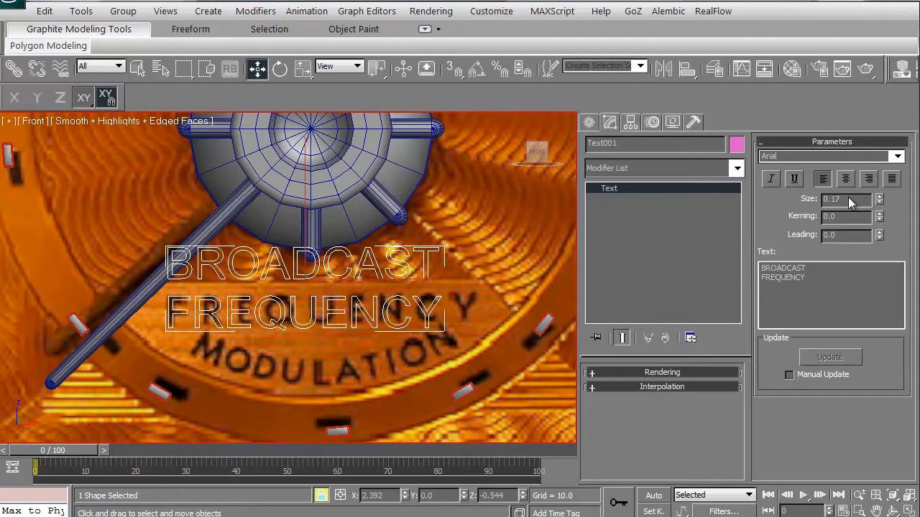